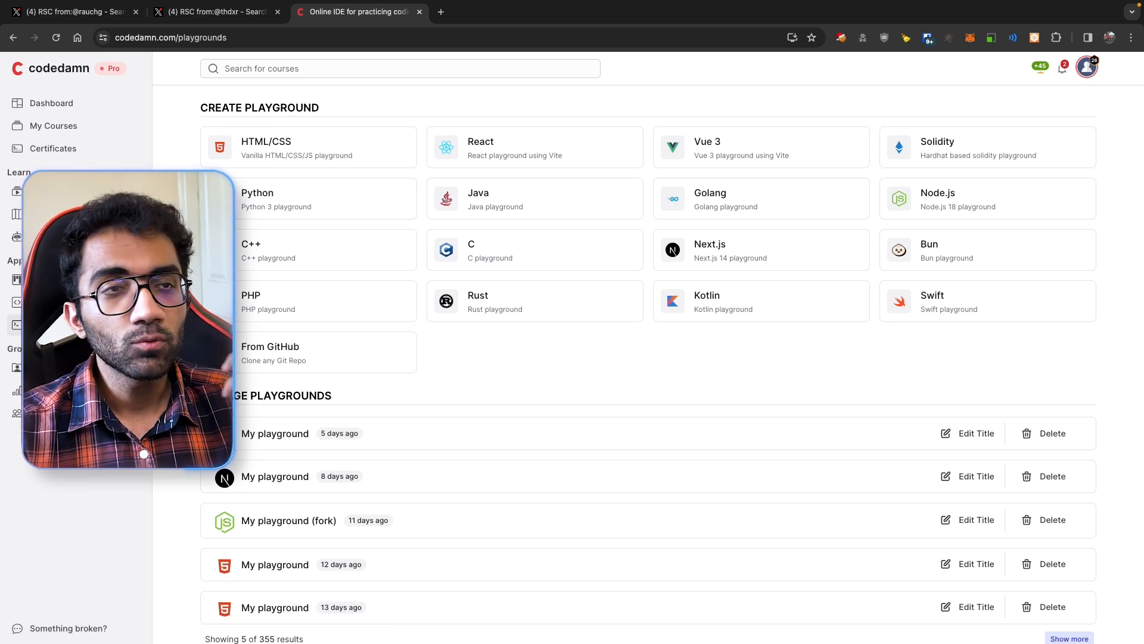
# - Reload the codedamn playgrounds page, open DevTools, glance at Network, then return to Elements
pyautogui.press('cmd+r')
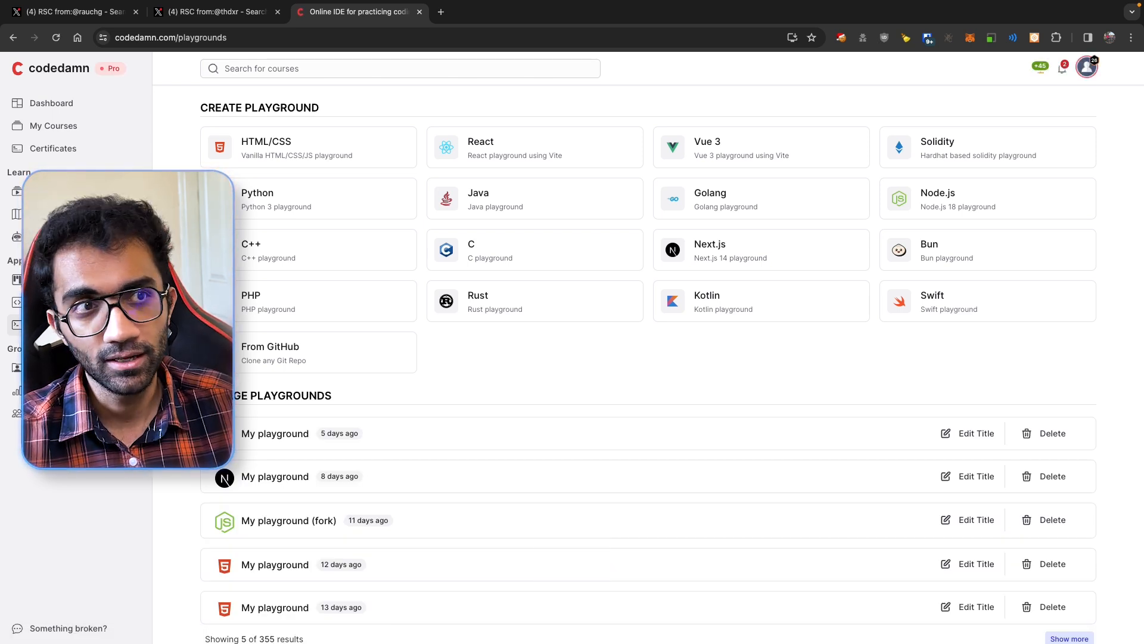
pyautogui.press('cmd+r')
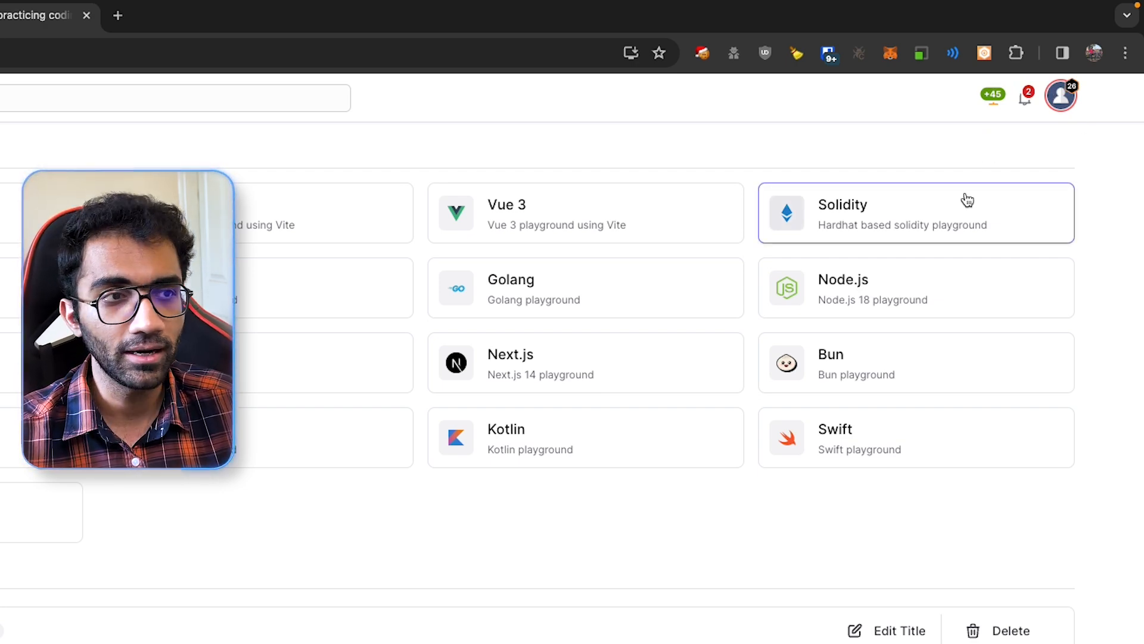
pyautogui.press('F12')
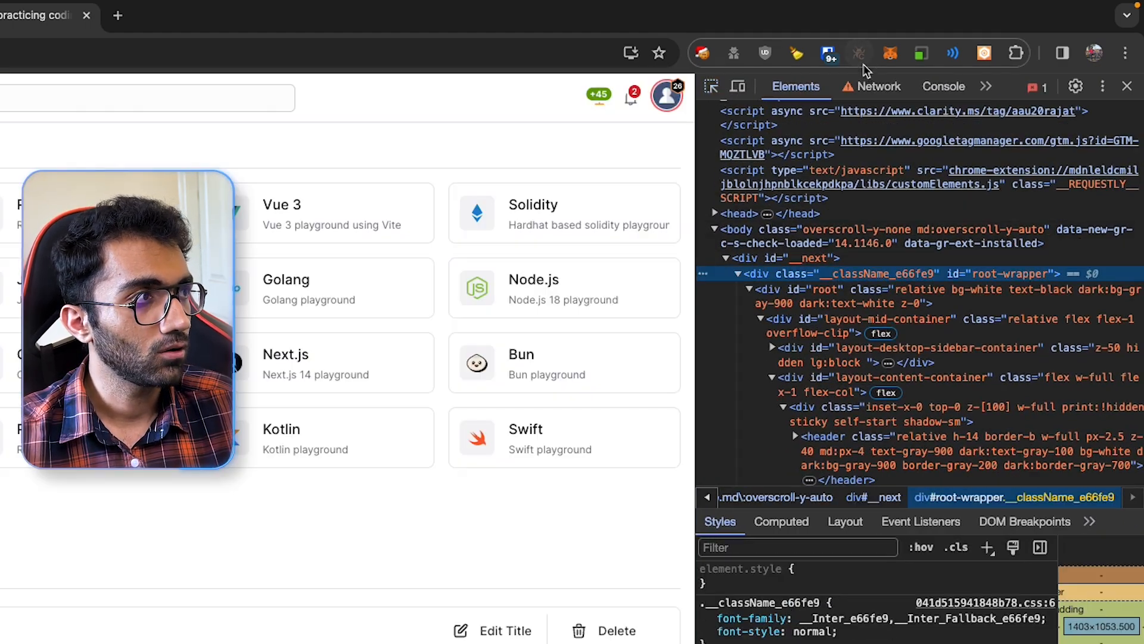
pyautogui.click(877, 85)
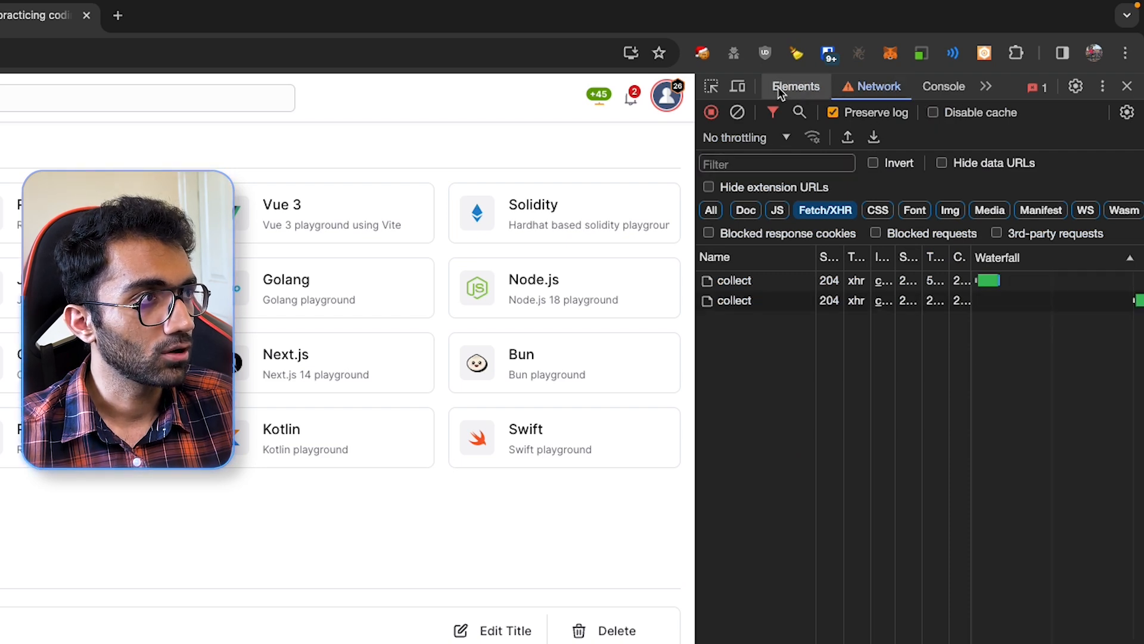
pyautogui.click(796, 86)
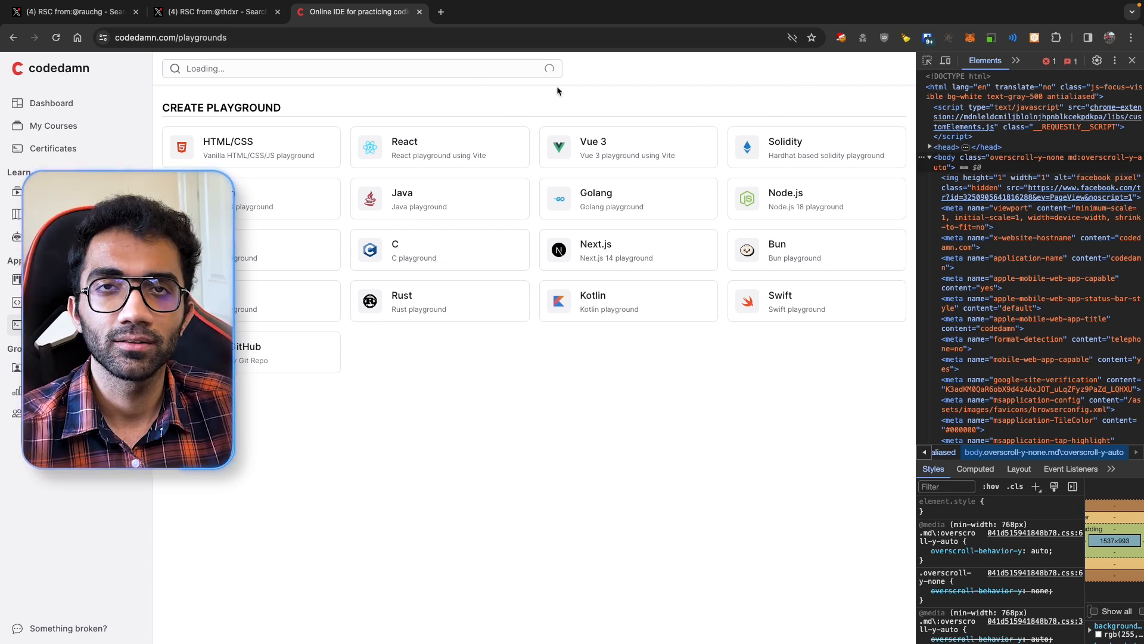
pyautogui.moveTo(441, 114)
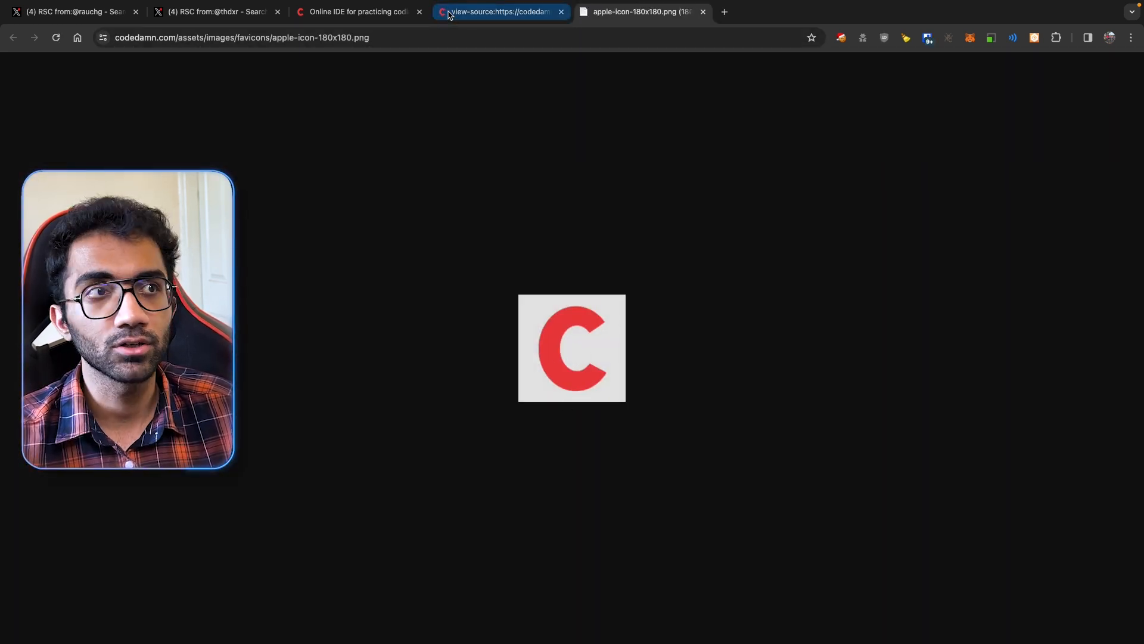
# - View the _next/static Tailwind CSS file, then inspect the playgrounds page's body element
pyautogui.click(500, 12)
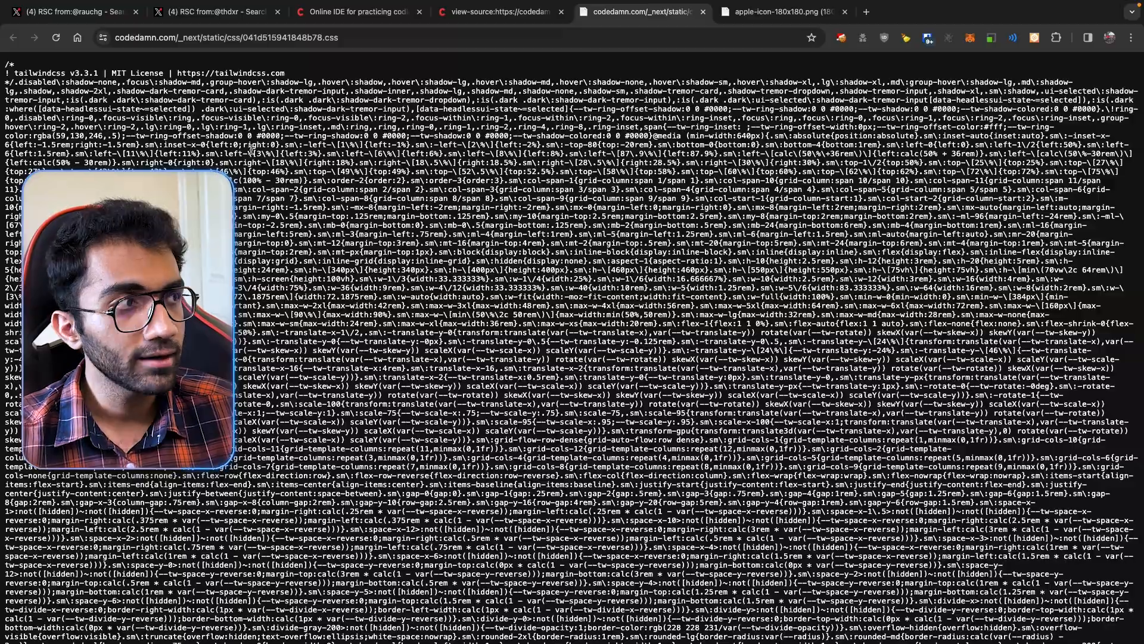
pyautogui.click(357, 12)
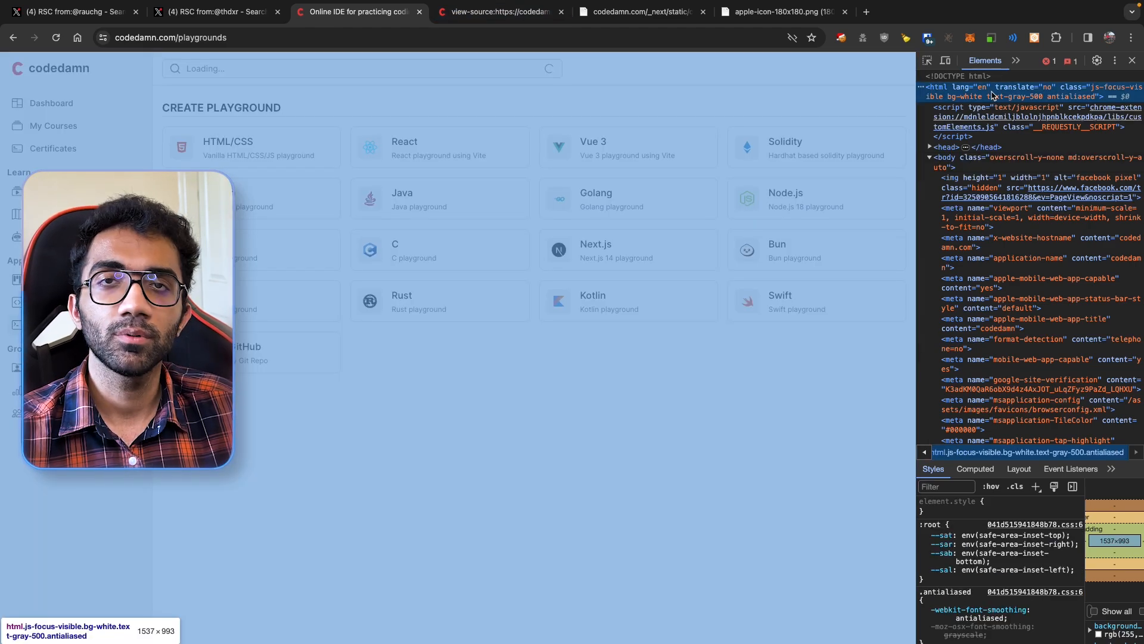
pyautogui.click(501, 12)
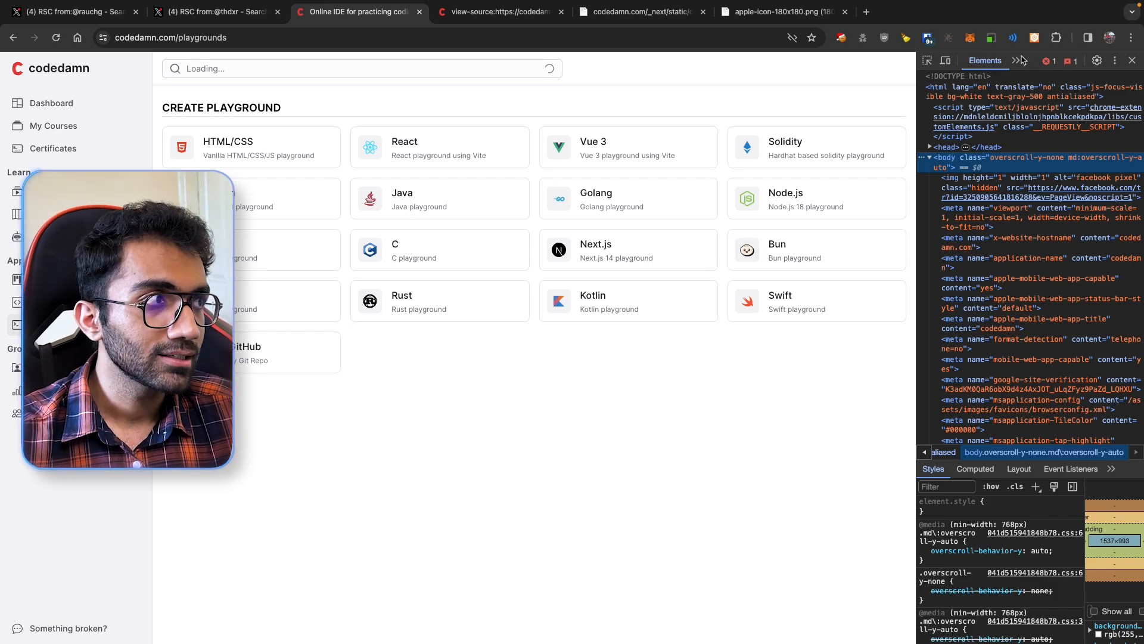
# - Show the Network panel and filter requests by 'gr' to find graphql calls
pyautogui.click(1014, 61)
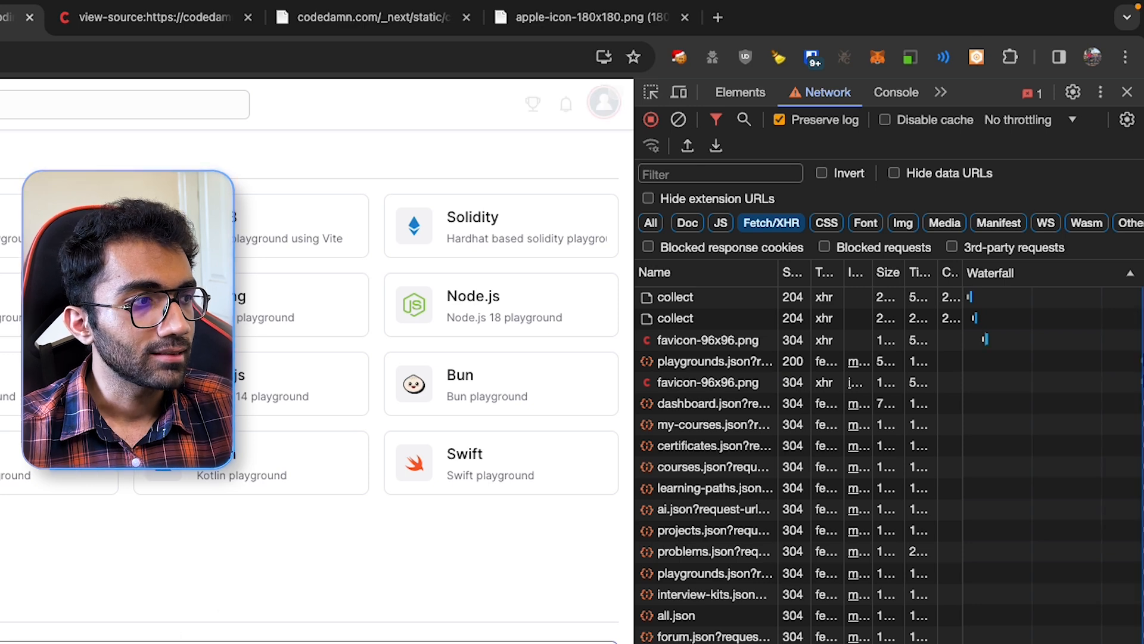
pyautogui.write('grap')
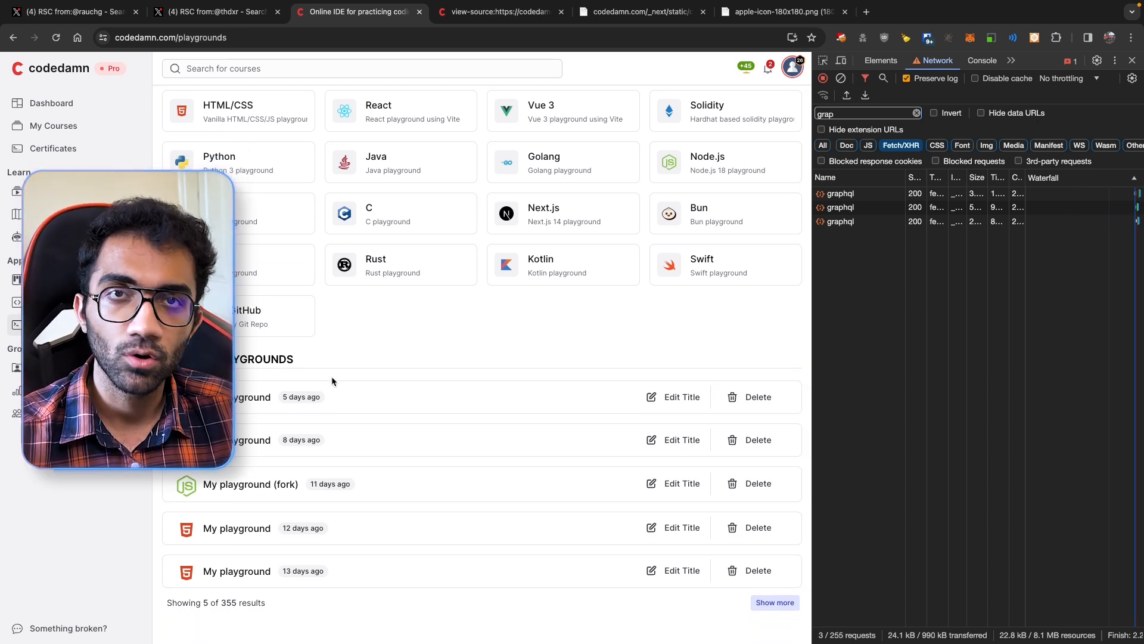
# - Scroll through the graphql-filtered fetch requests in the Network panel
pyautogui.scroll(-3)
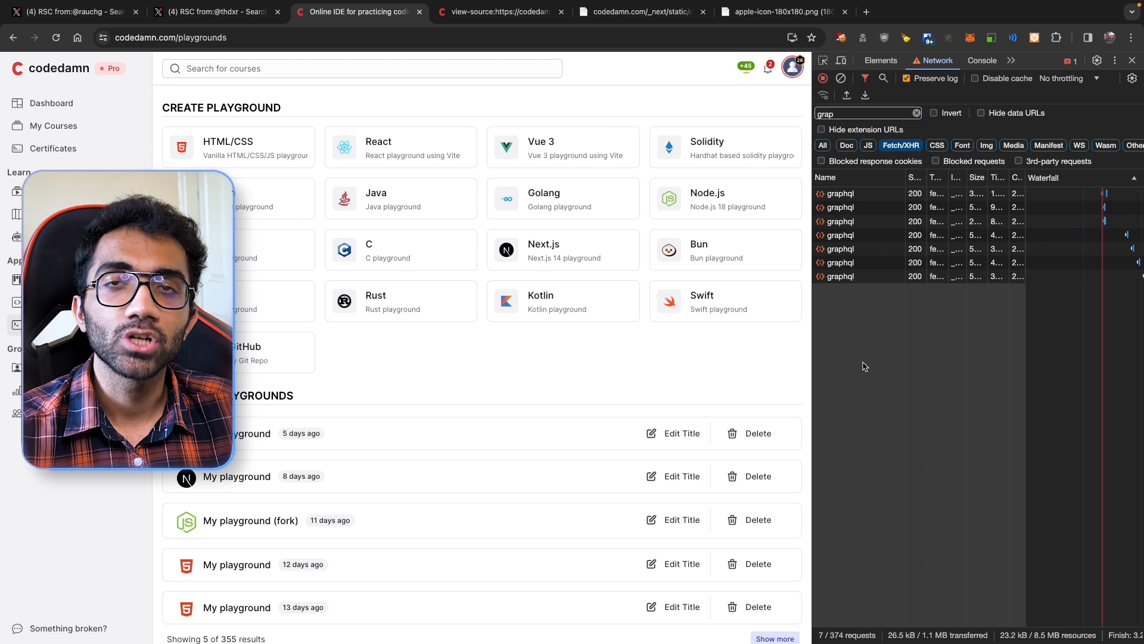
pyautogui.moveTo(438, 501)
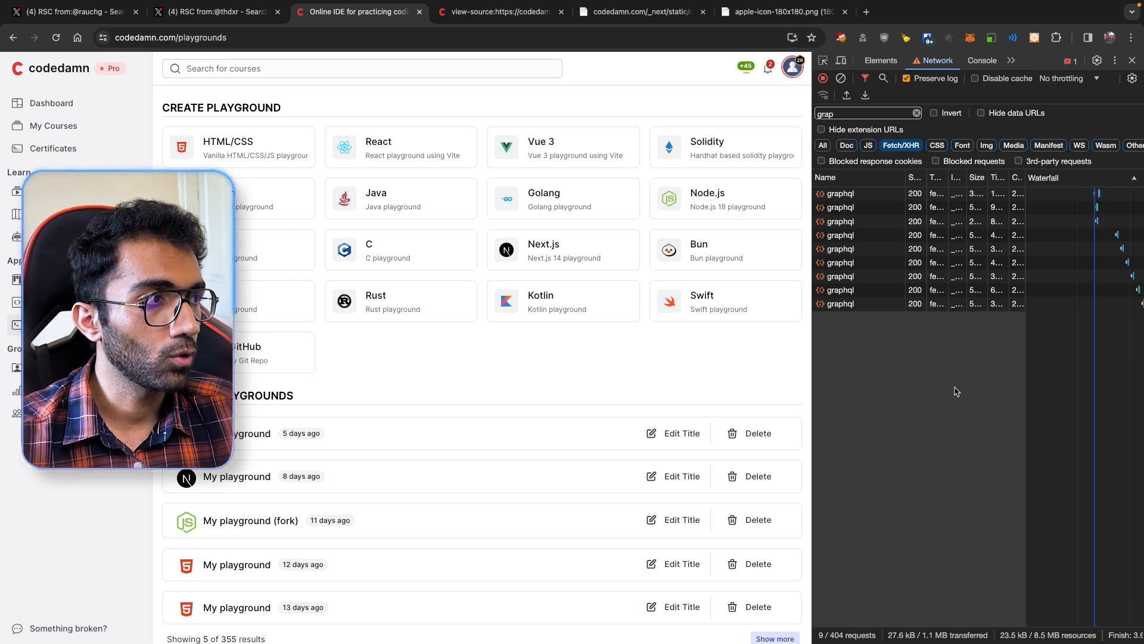
# - Reload the playgrounds page while DevTools shows its HTML element tree
pyautogui.click(881, 61)
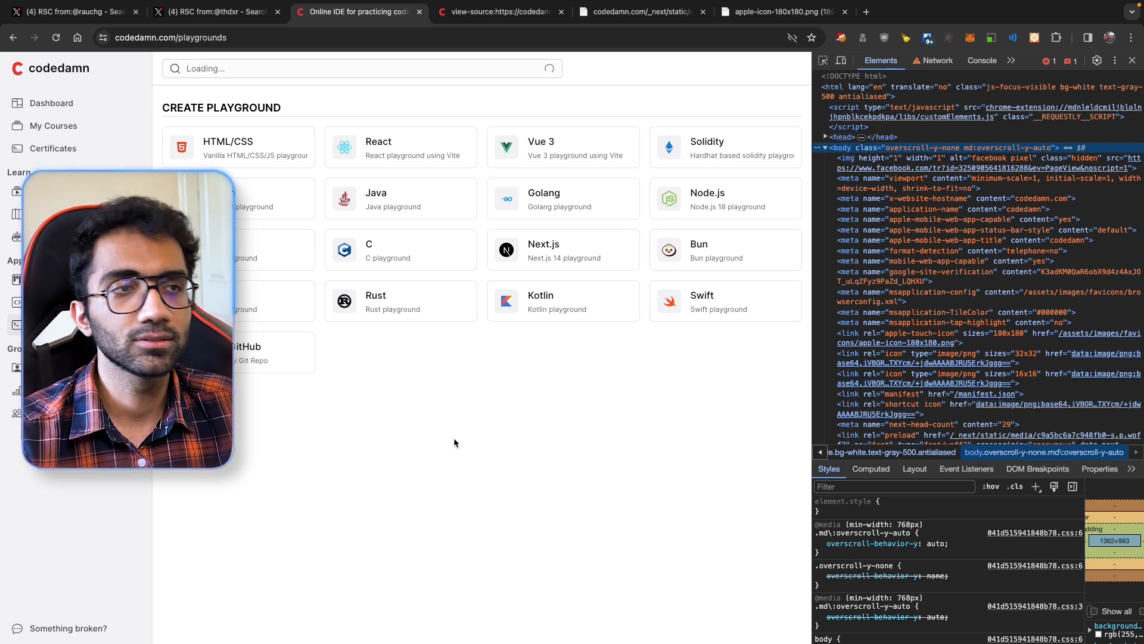
pyautogui.moveTo(540, 370)
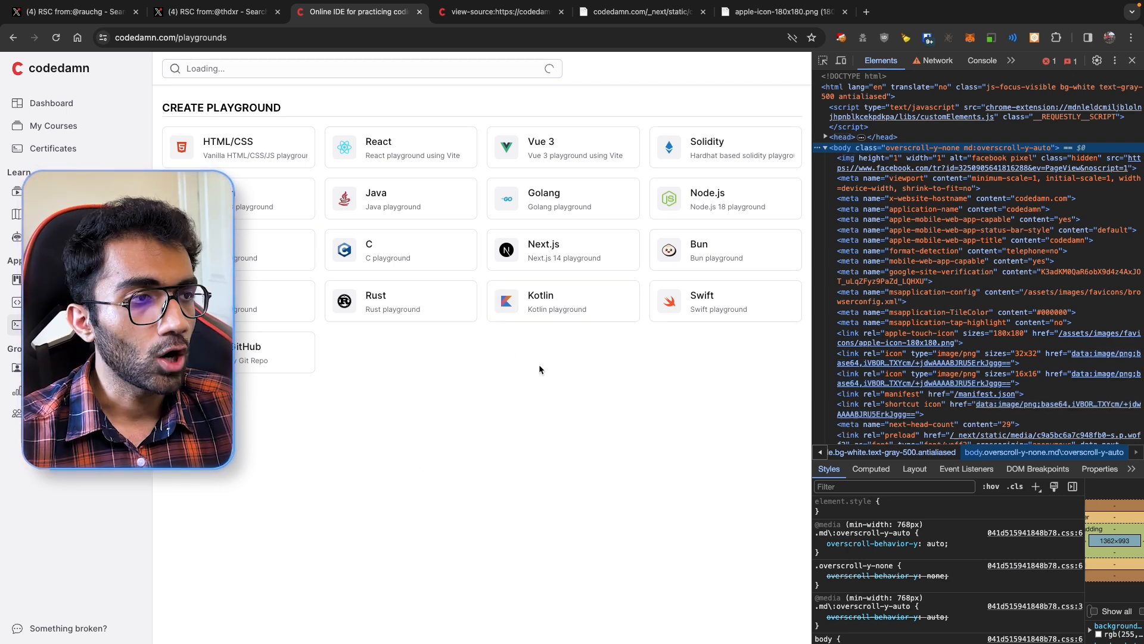
pyautogui.moveTo(354, 469)
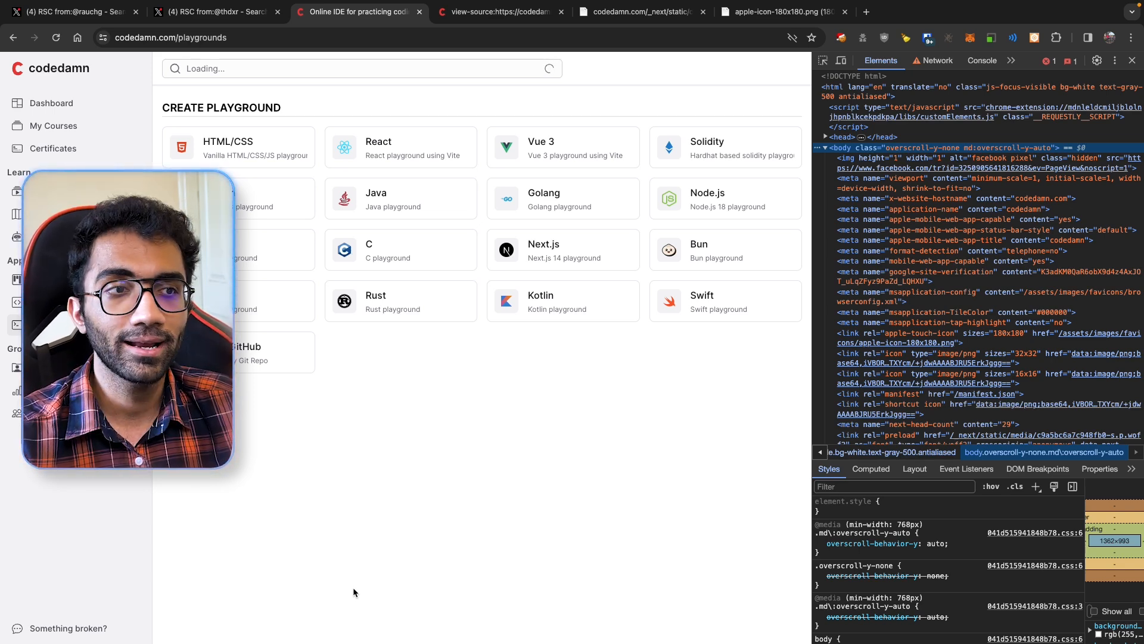
pyautogui.moveTo(202, 586)
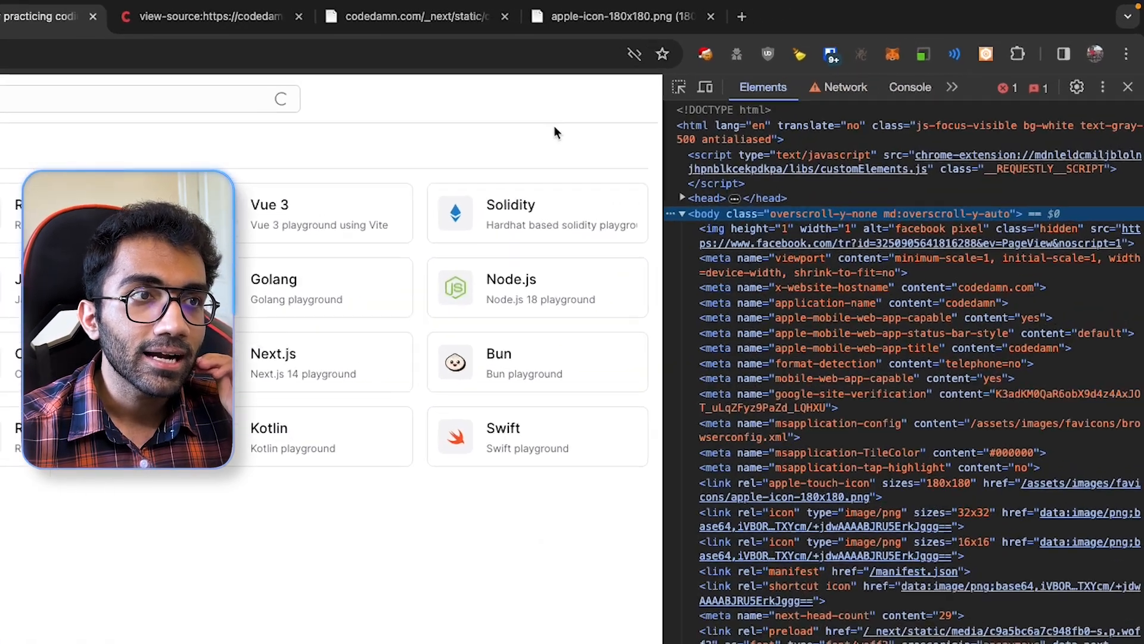
# - Let the playgrounds page finish loading its My Playgrounds list
pyautogui.click(828, 92)
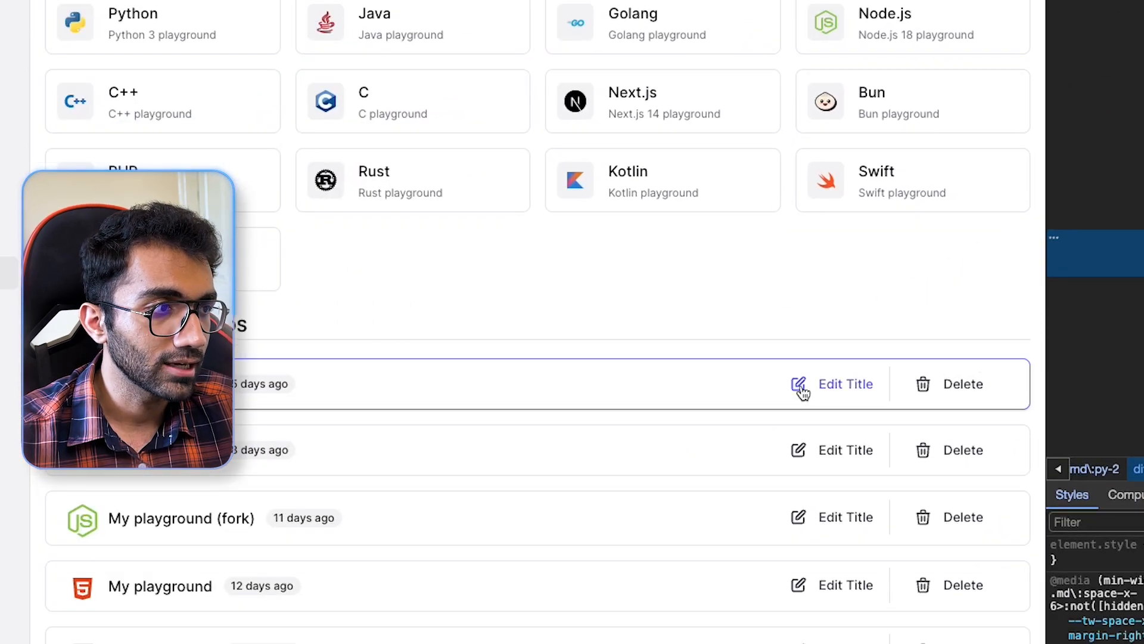
# - Return to the Network panel listing fourteen graphql requests from the reload
pyautogui.click(845, 383)
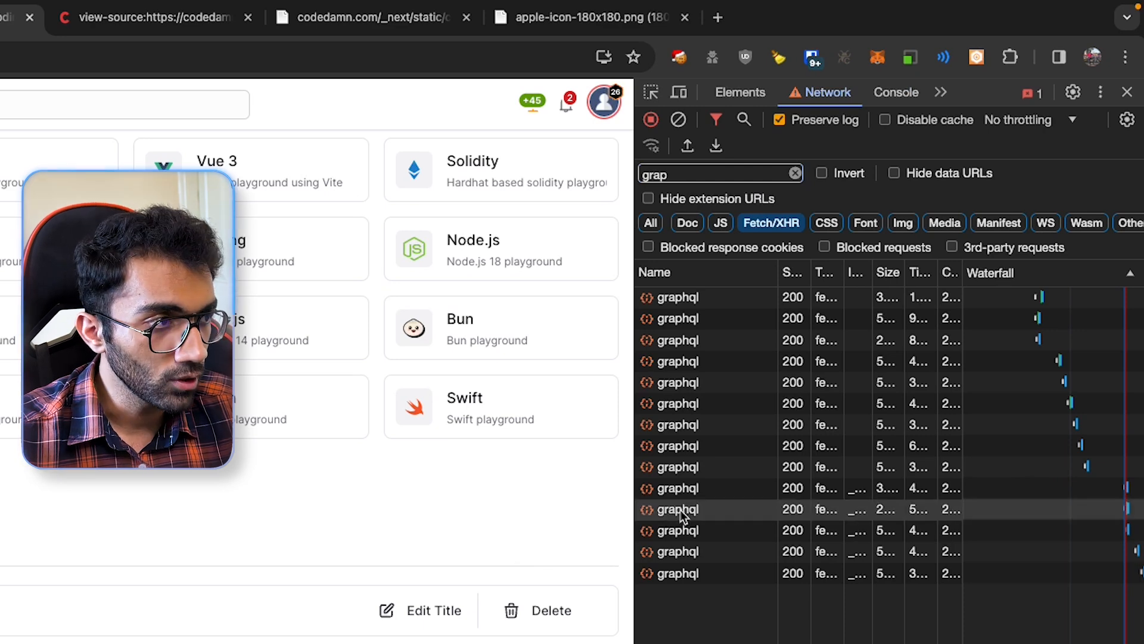
# - Inspect one graphql request's user-data response and its no-store POST headers
pyautogui.click(676, 508)
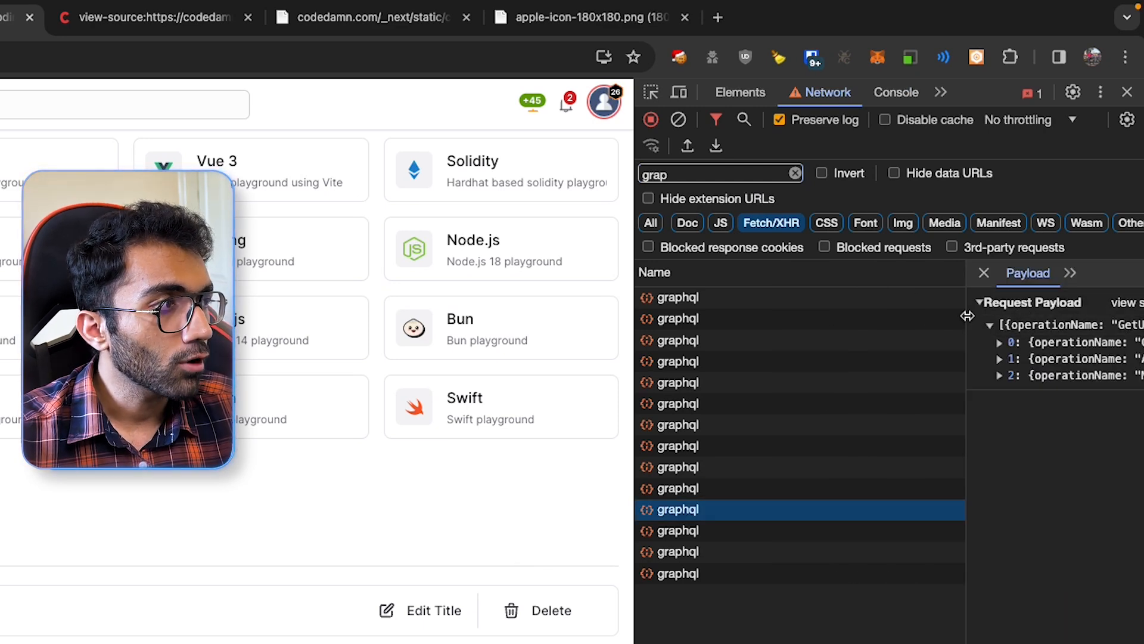
pyautogui.click(1024, 273)
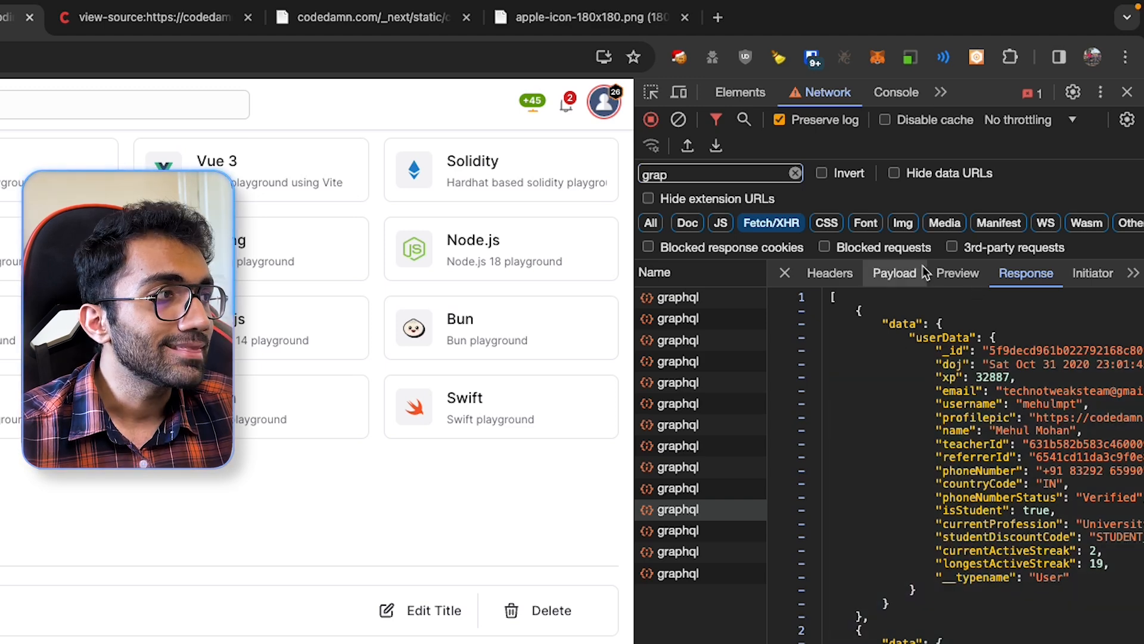
pyautogui.click(829, 273)
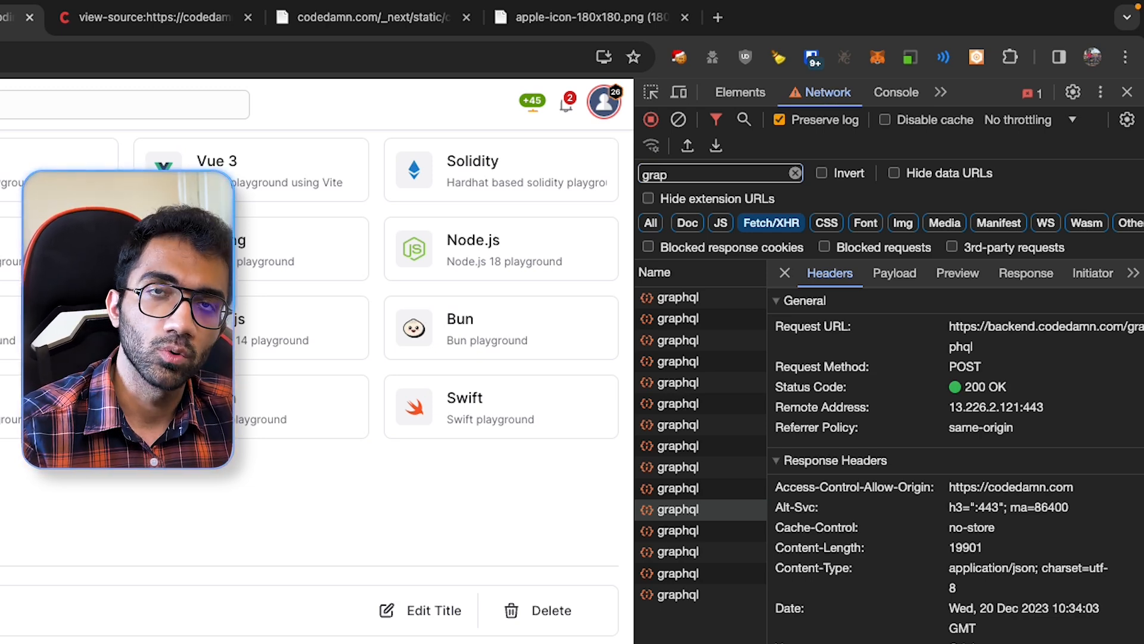
pyautogui.scroll(-3)
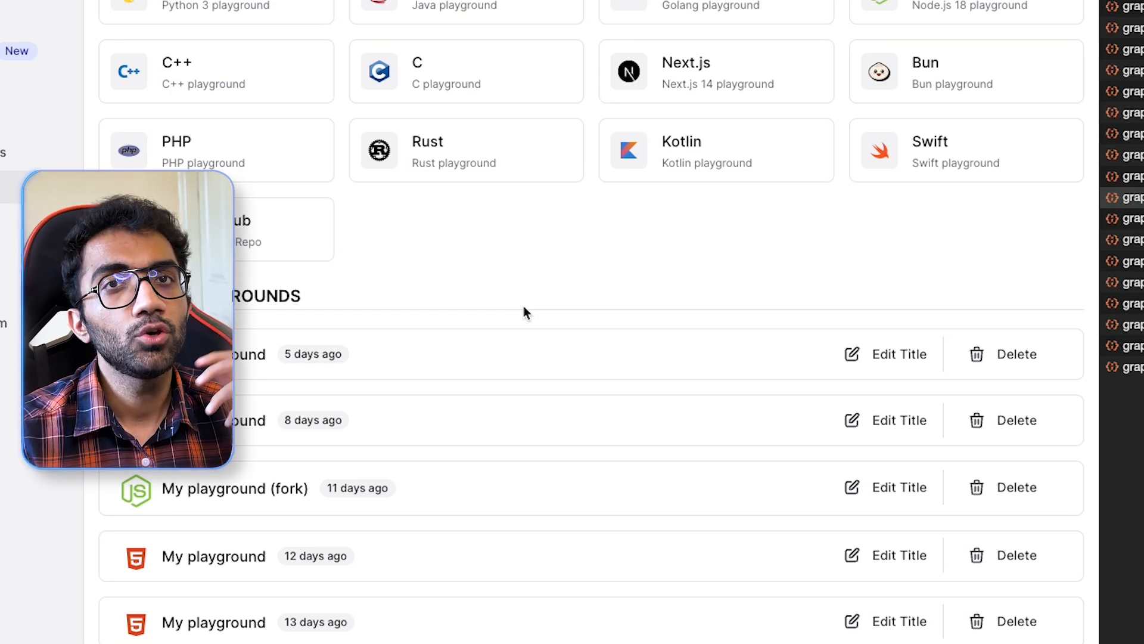
pyautogui.moveTo(521, 287)
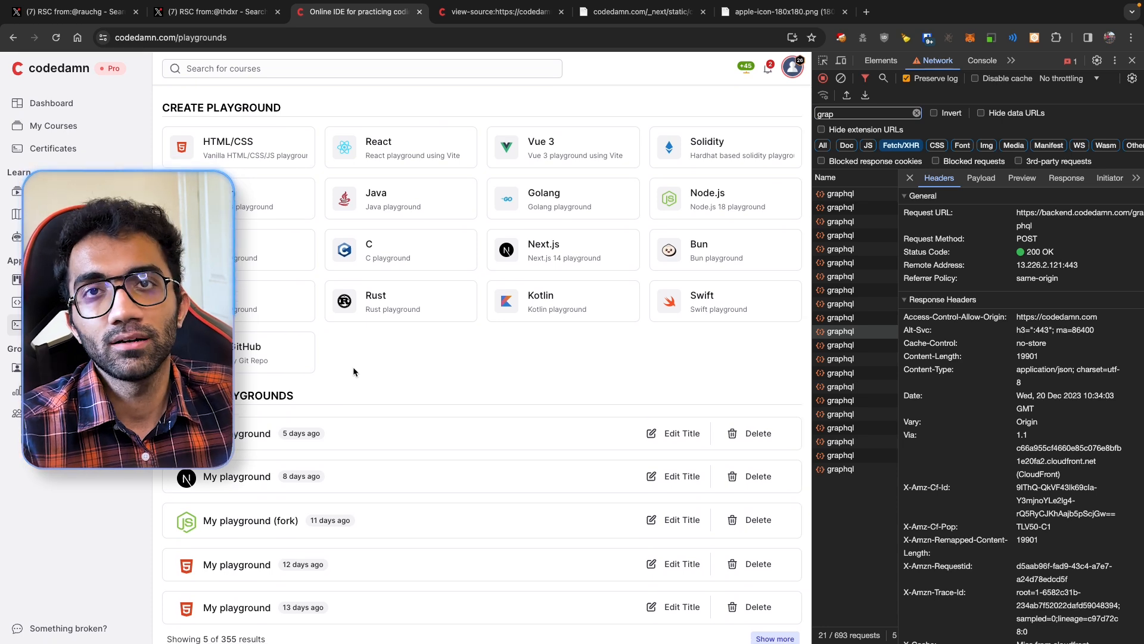
pyautogui.moveTo(340, 399)
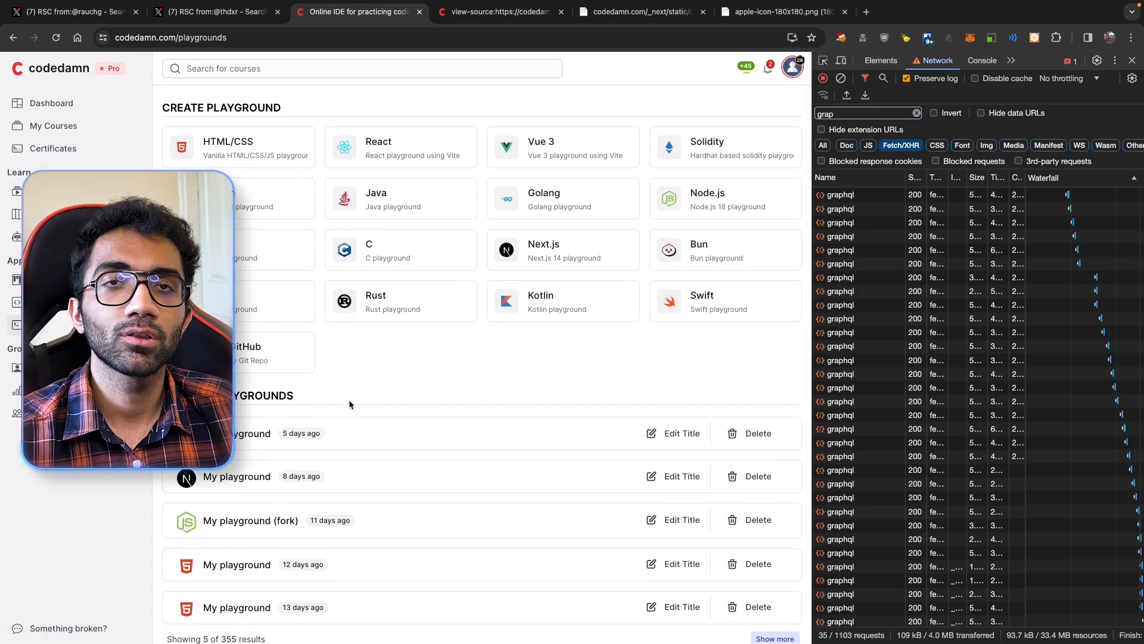
pyautogui.moveTo(443, 503)
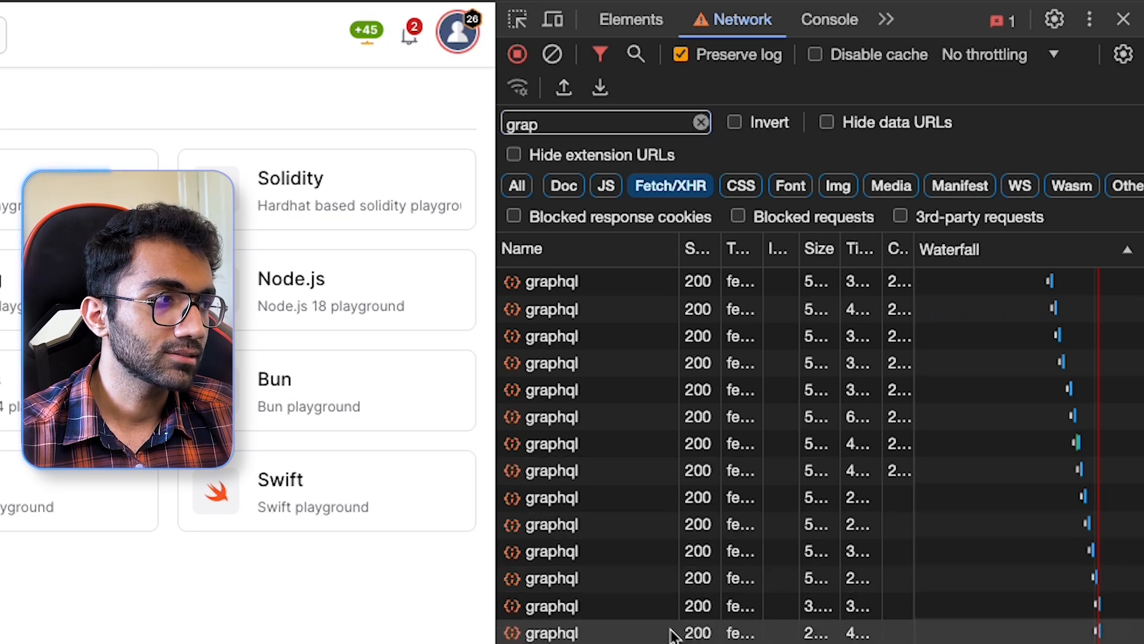
# - Switch the graphql-filtered Network log to the JS type, leaving it empty
pyautogui.click(606, 185)
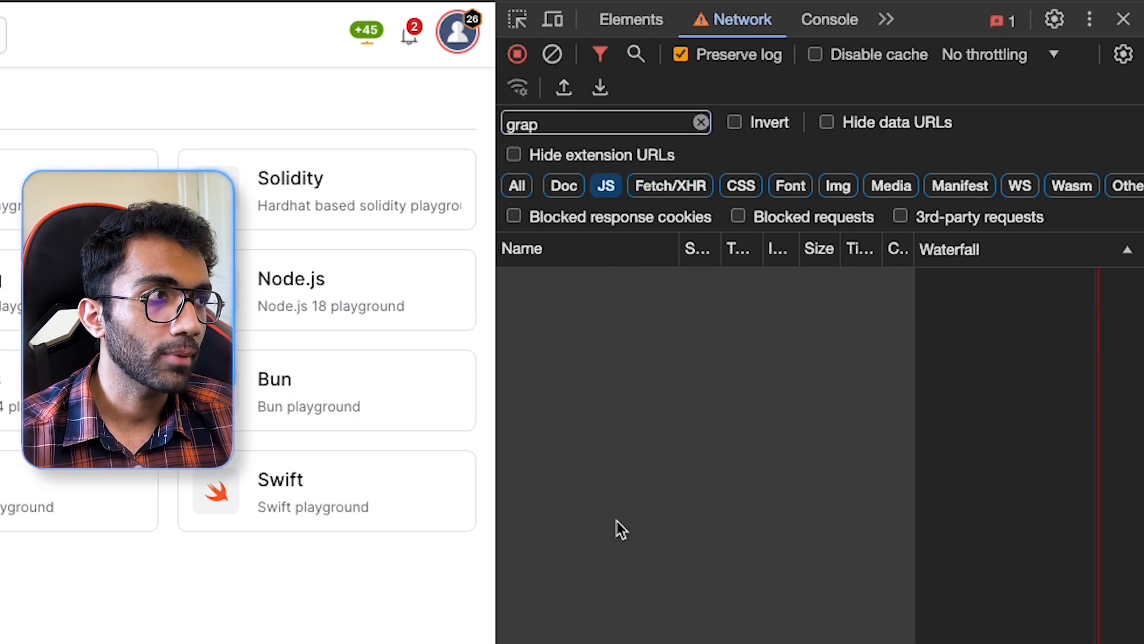
# - Clear the 'grap' text filter to list the page's 458 JavaScript requests
pyautogui.click(699, 122)
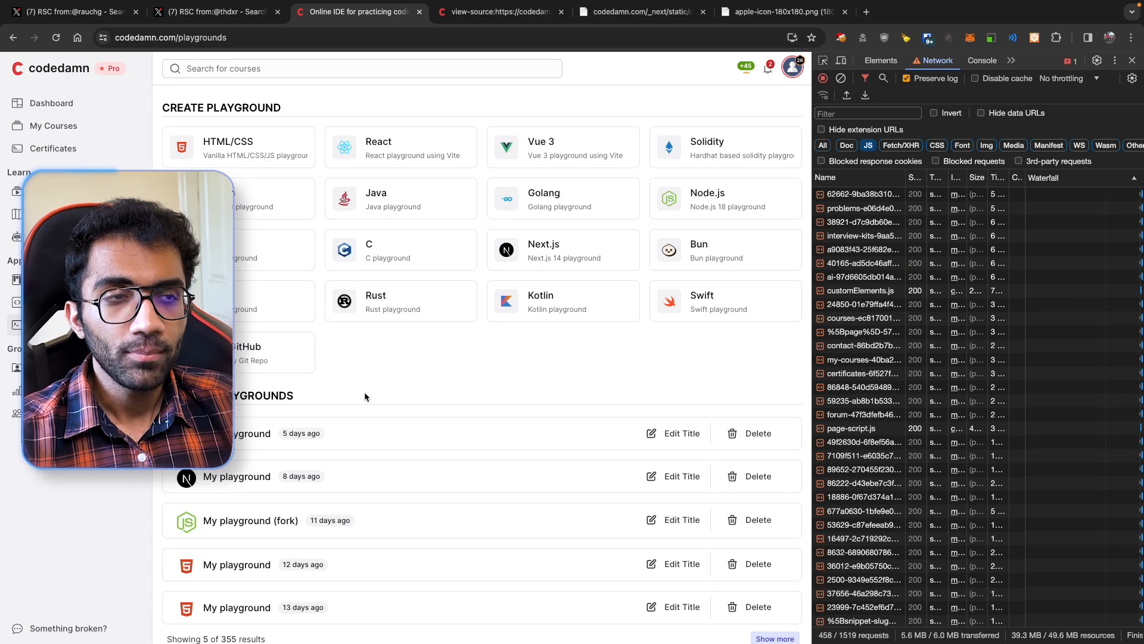
pyautogui.moveTo(402, 298)
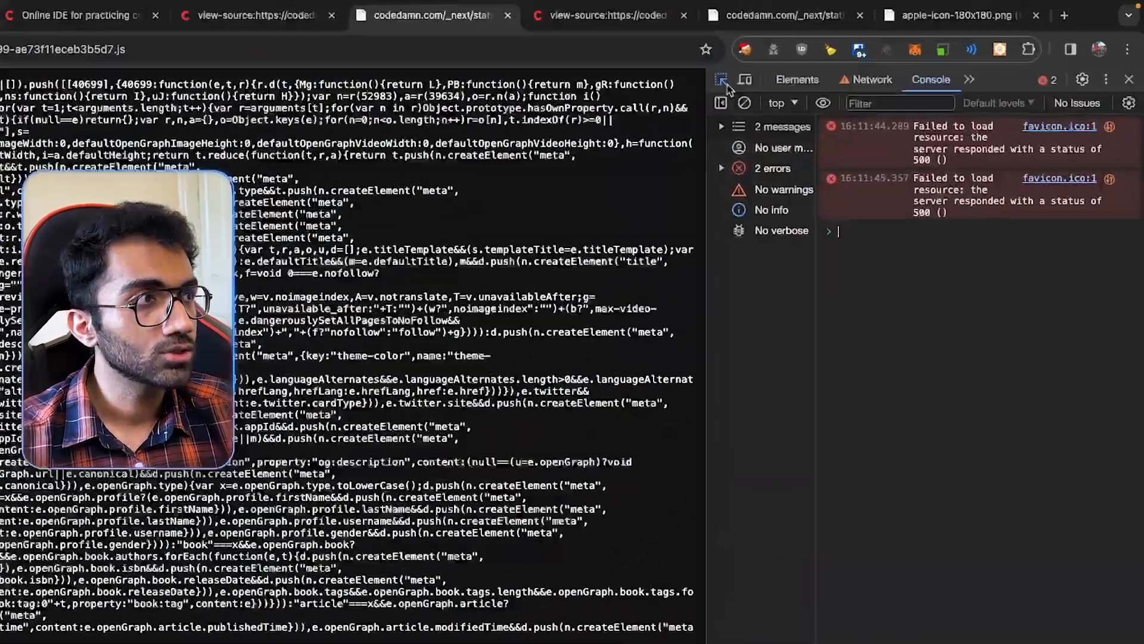
# - In DevTools Network, open the 40699 chunk request's headers showing Cloudflare server and cache HIT
pyautogui.click(744, 102)
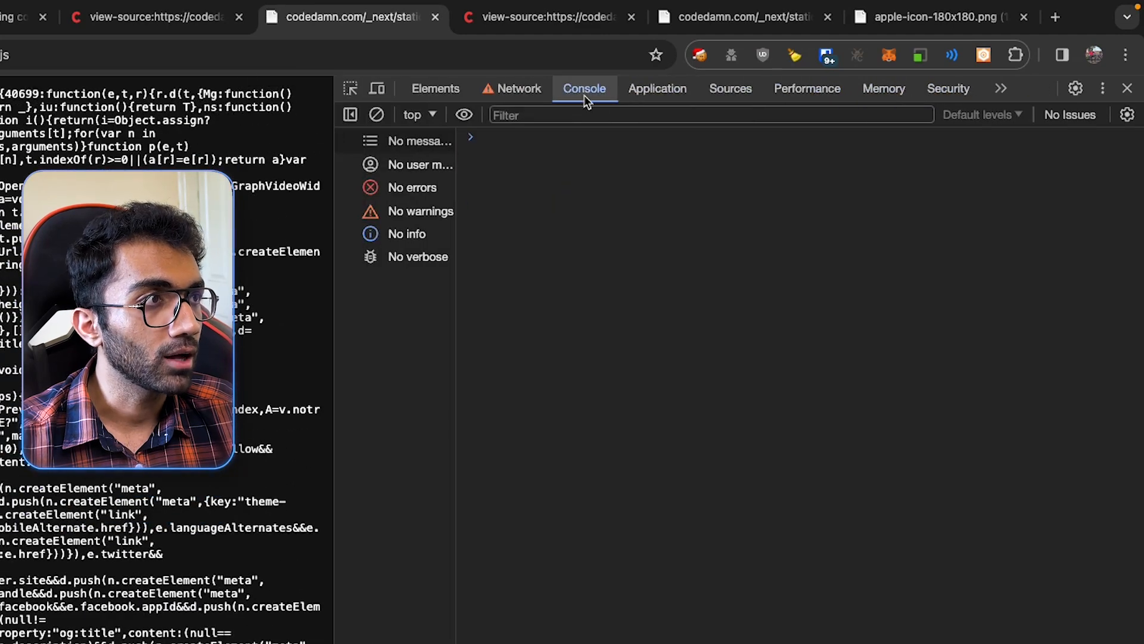
pyautogui.click(519, 88)
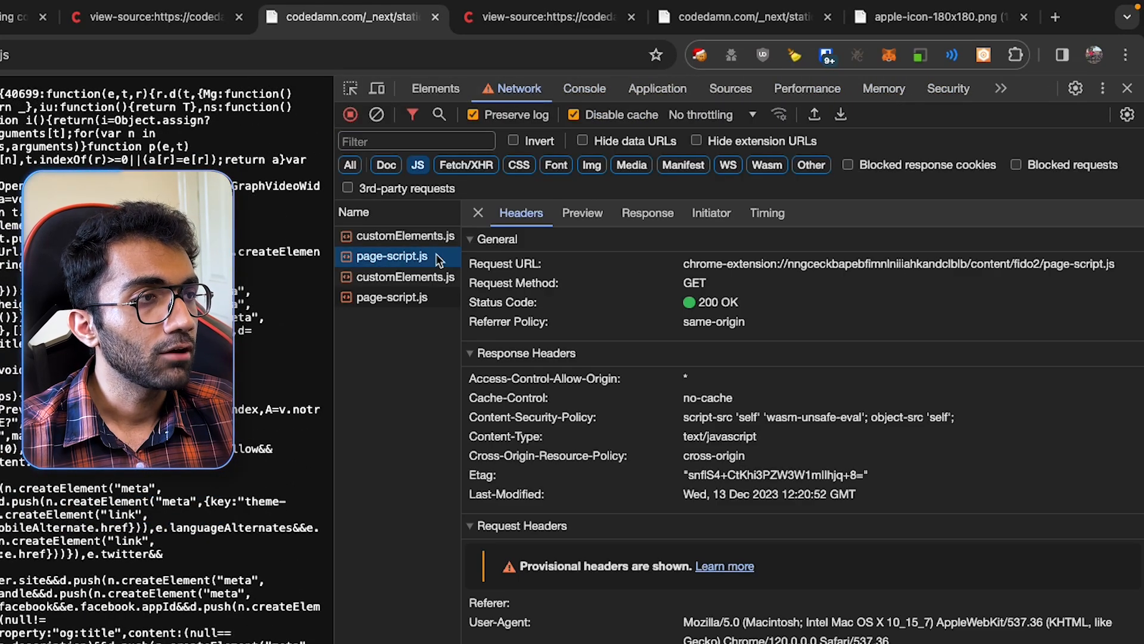
pyautogui.click(405, 276)
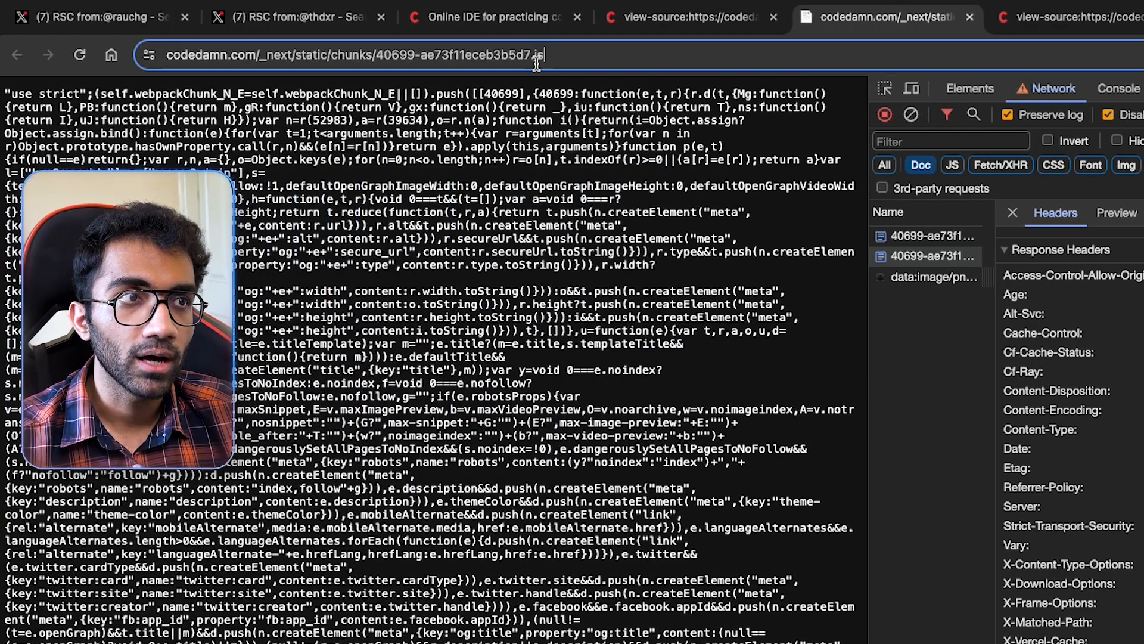
pyautogui.click(357, 55)
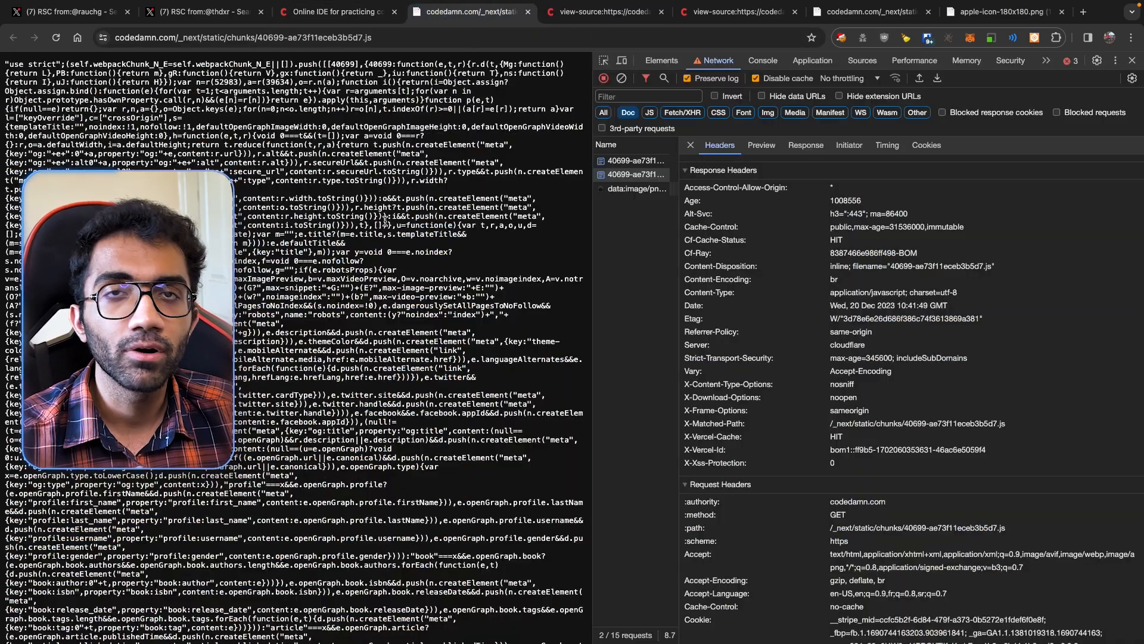
pyautogui.click(338, 12)
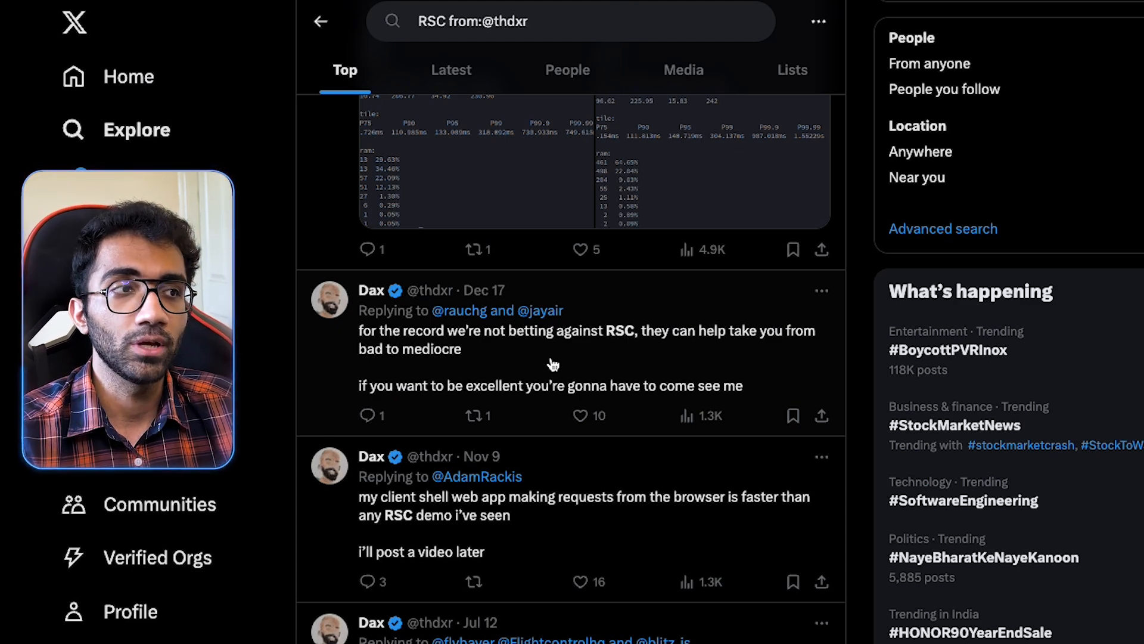
pyautogui.moveTo(549, 361)
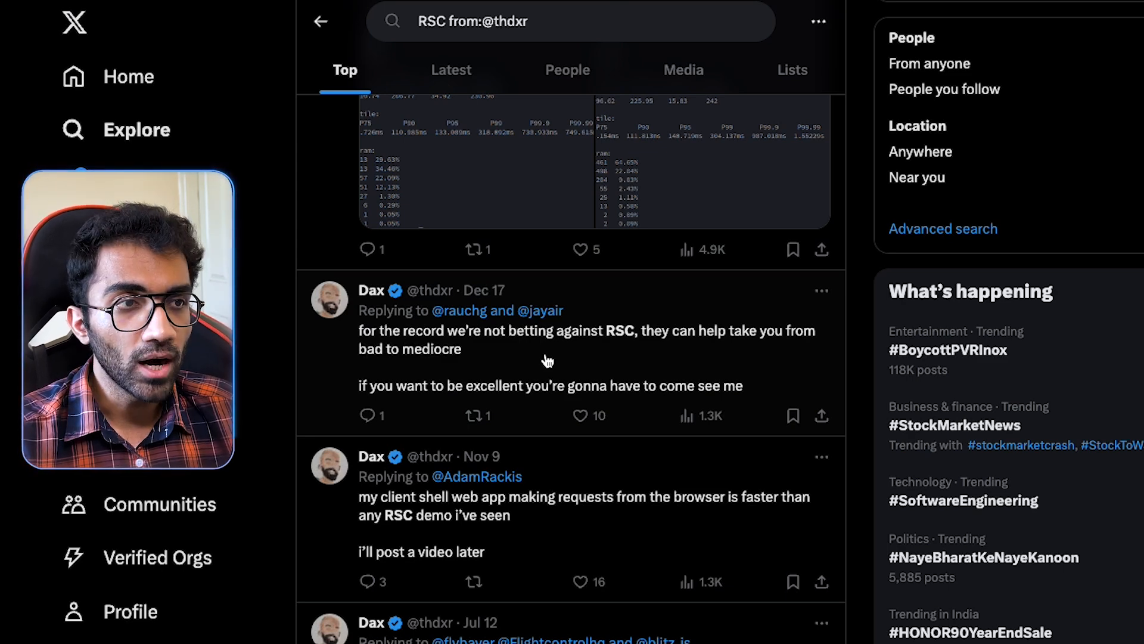
# - Switch to the 'Online IDE for practicing' codedamn playgrounds tab
pyautogui.click(337, 11)
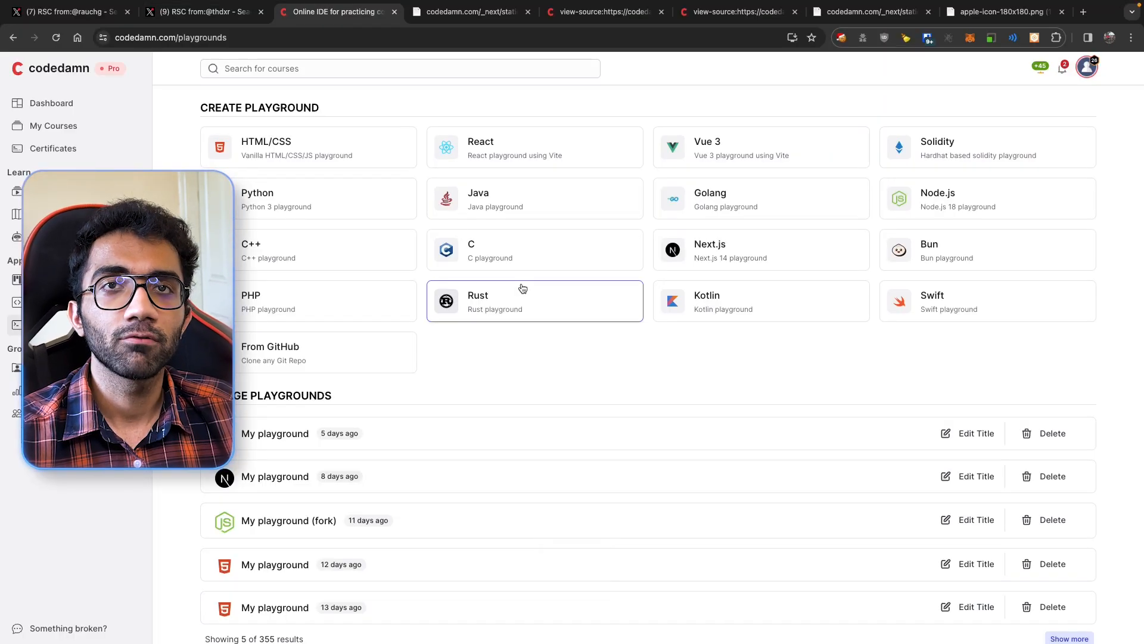